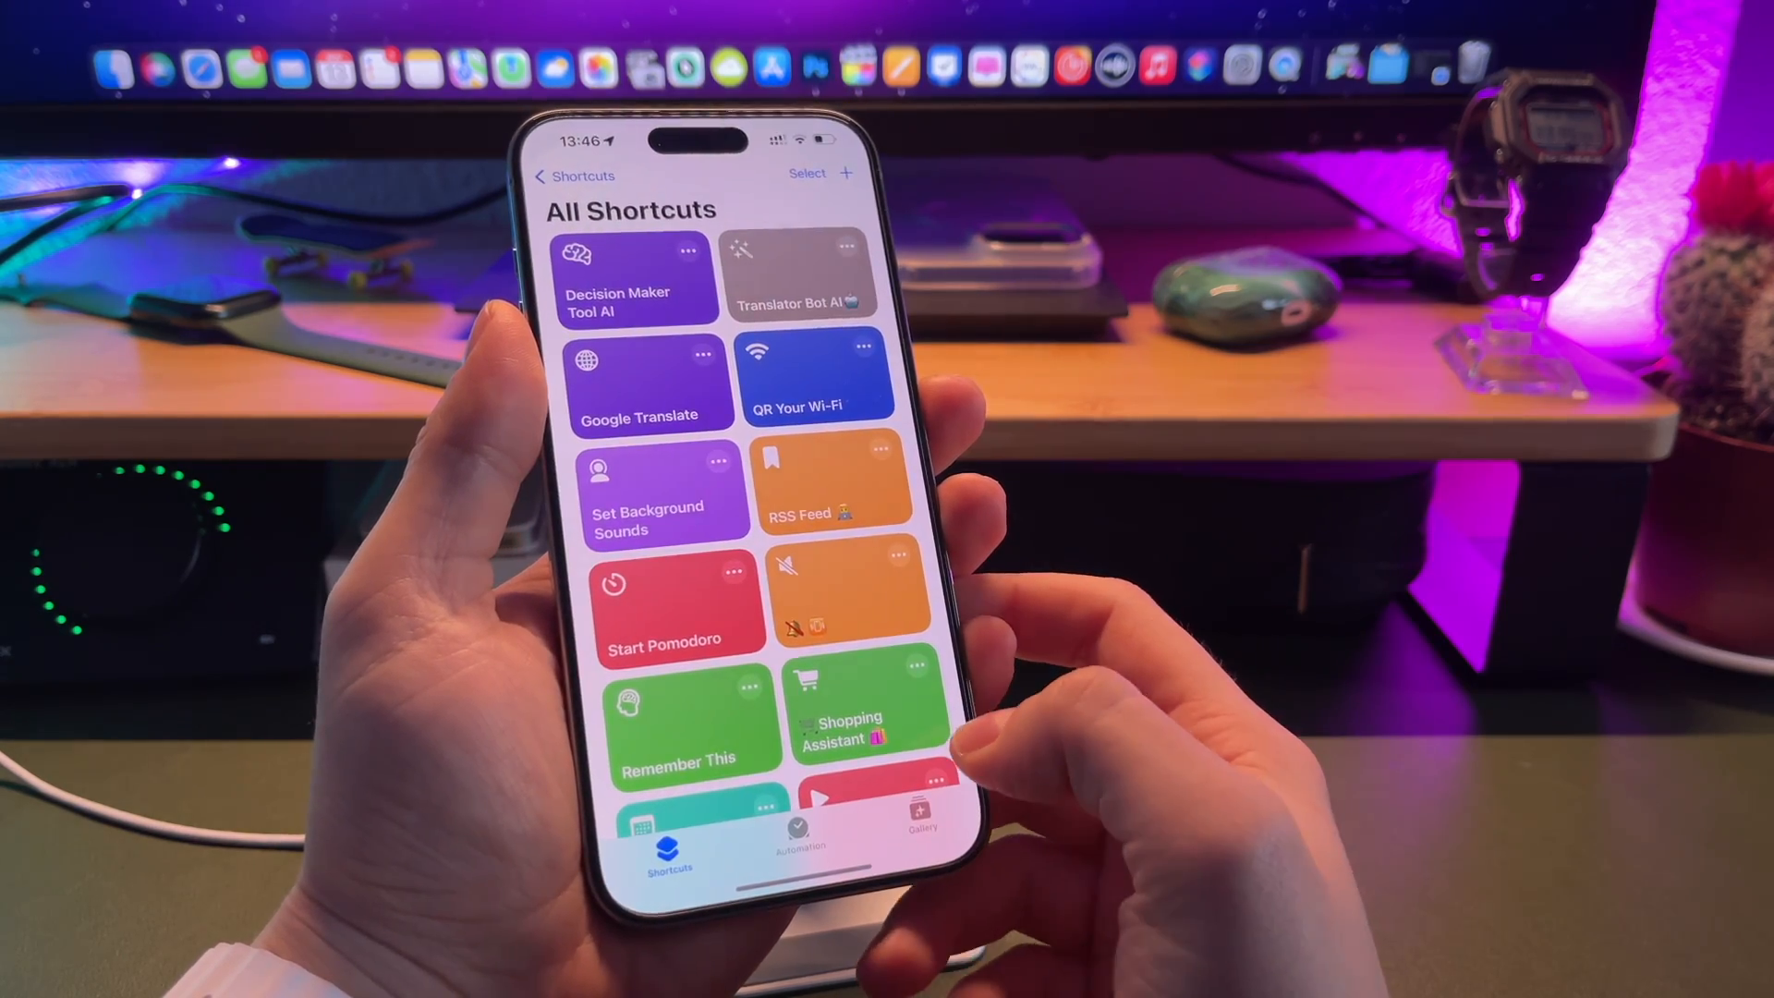
scroll(down, 3)
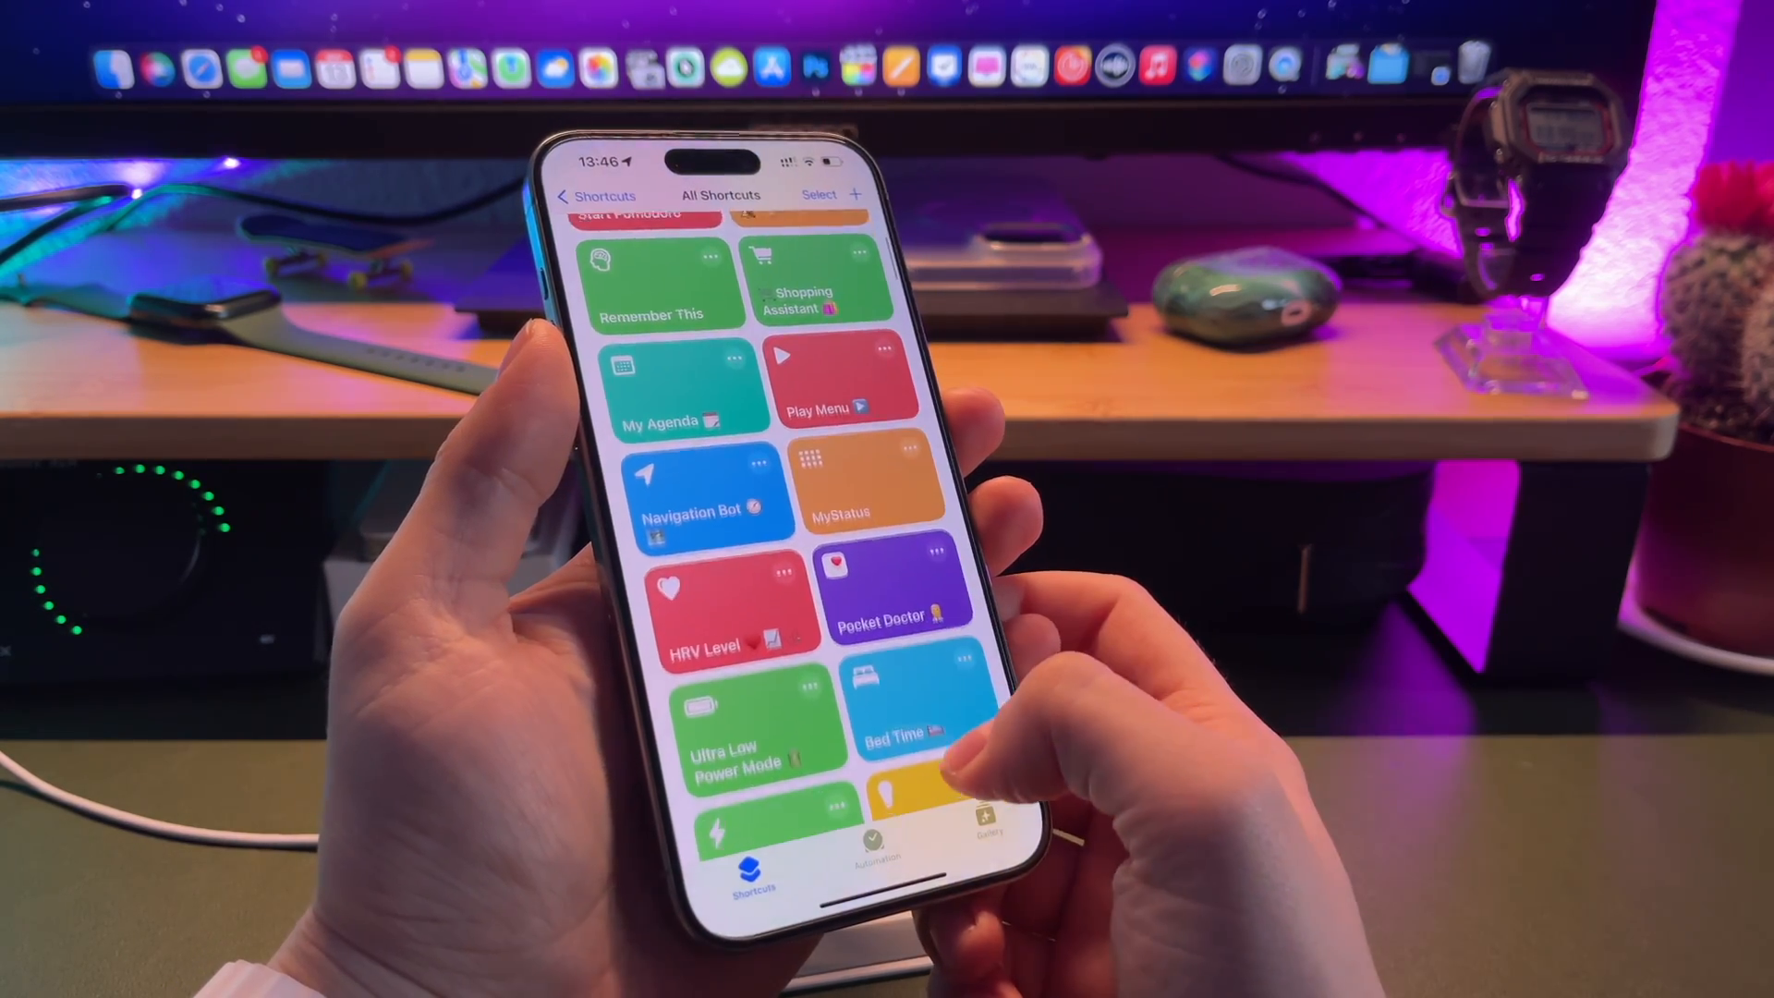